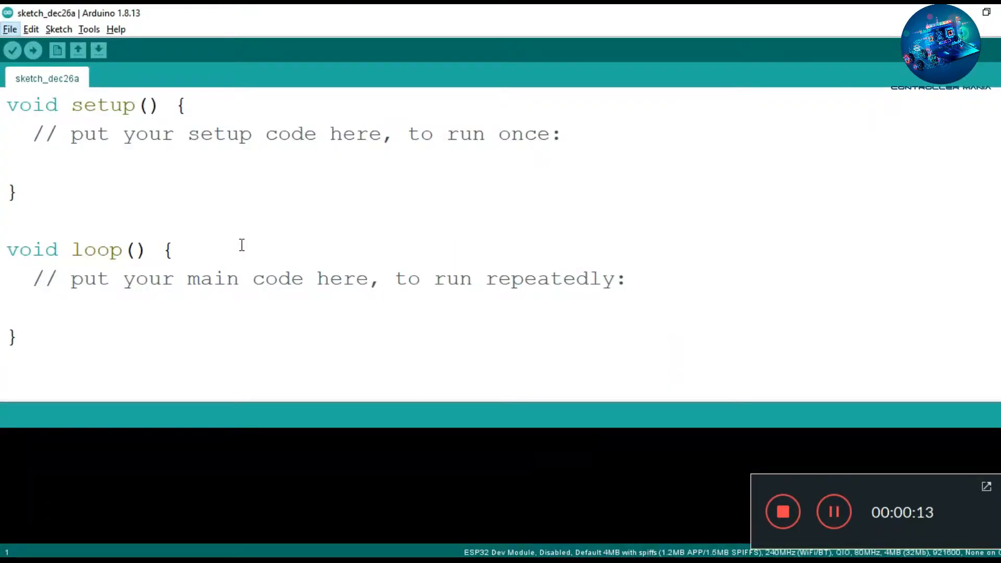
# Step: Open Preferences to check the ESP32 and ESP8266 Additional Boards Manager URLs
pyautogui.click(9, 29)
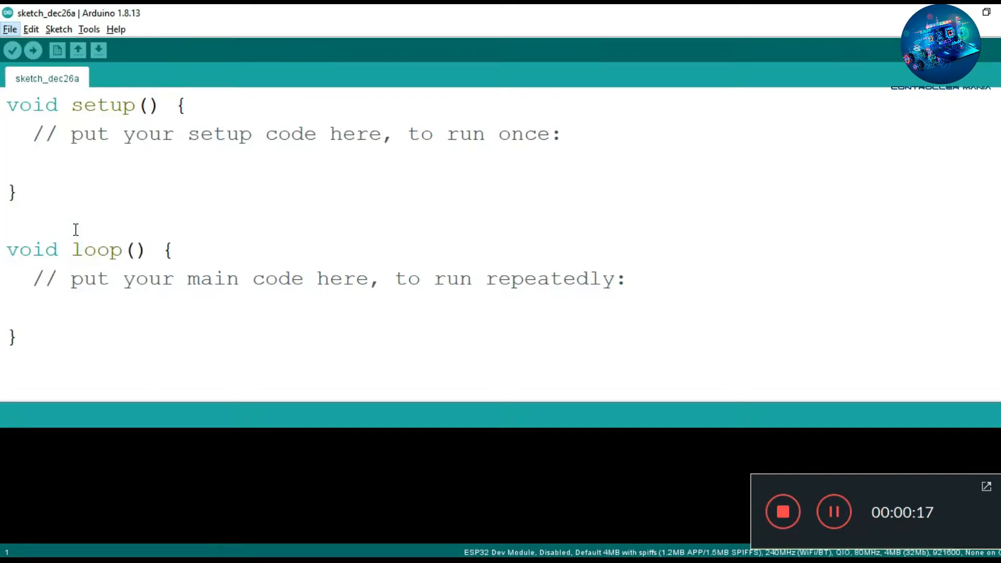
pyautogui.click(9, 29)
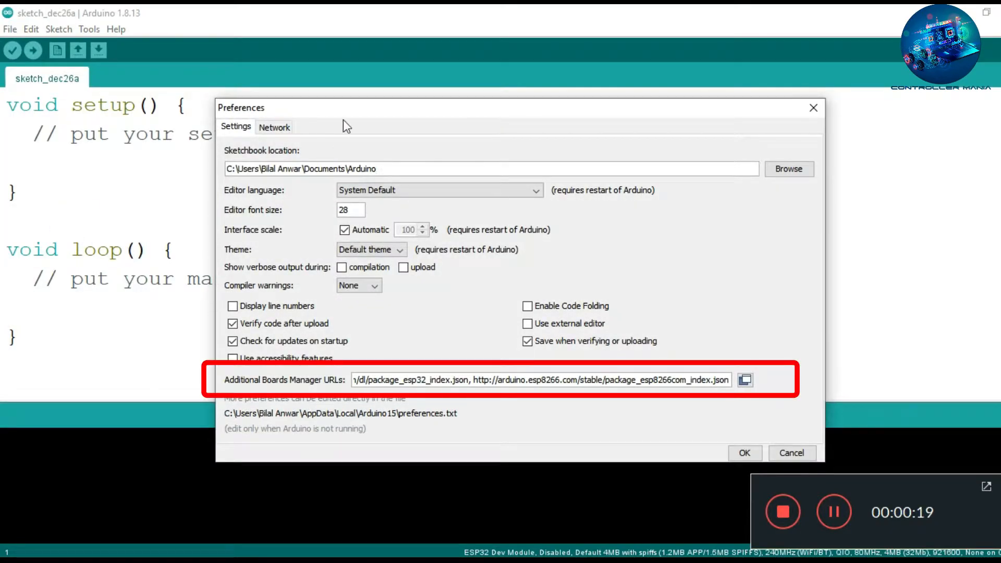
pyautogui.moveTo(266, 354)
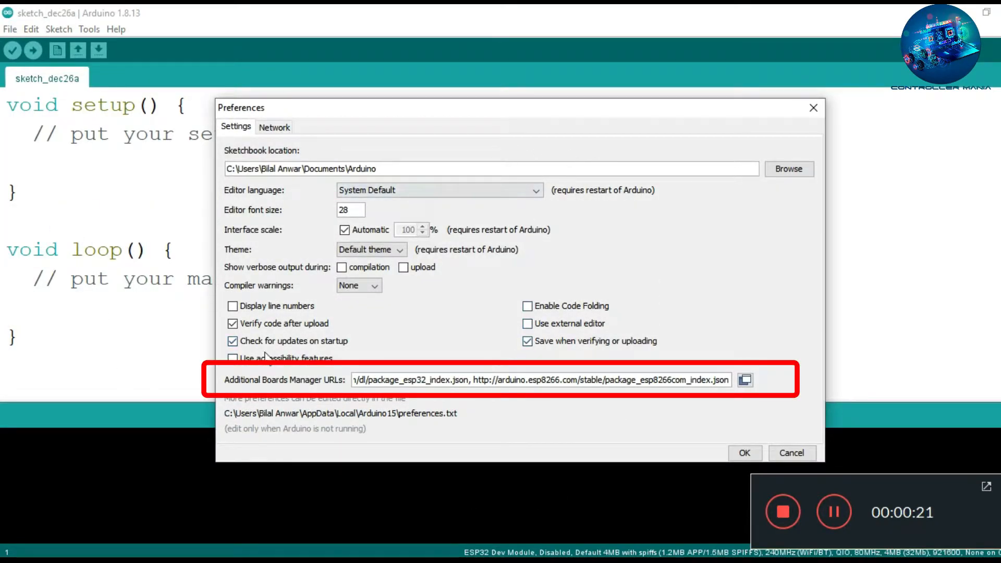
pyautogui.click(744, 380)
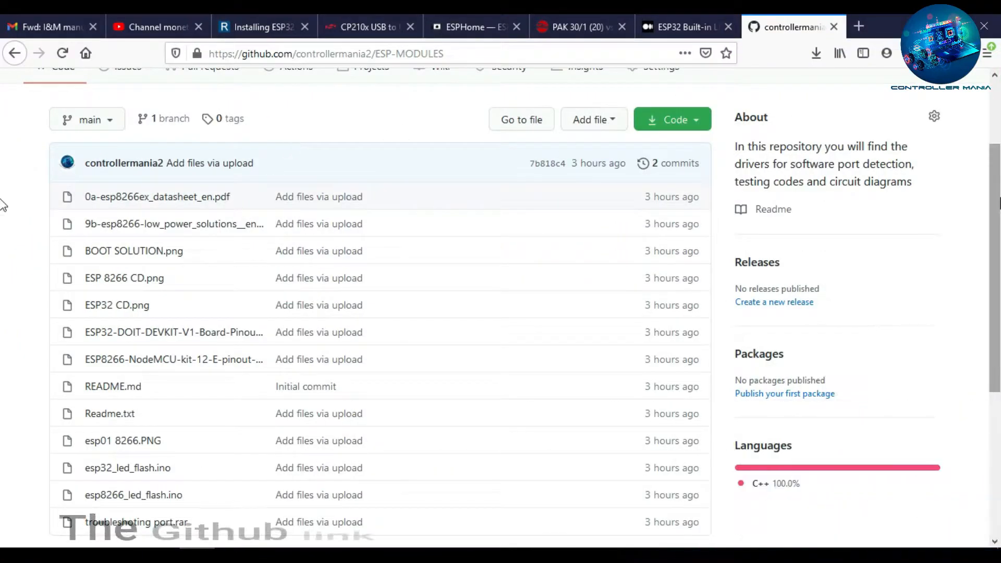
# Step: Scroll through the ESP-MODULES repository files, then return to the additional boards URL list
pyautogui.scroll(-3)
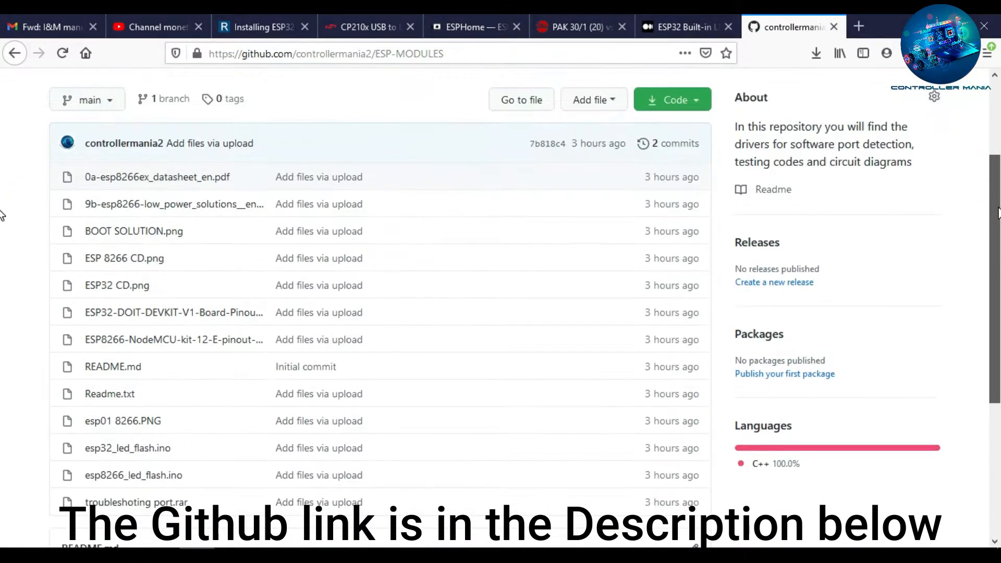
pyautogui.click(671, 100)
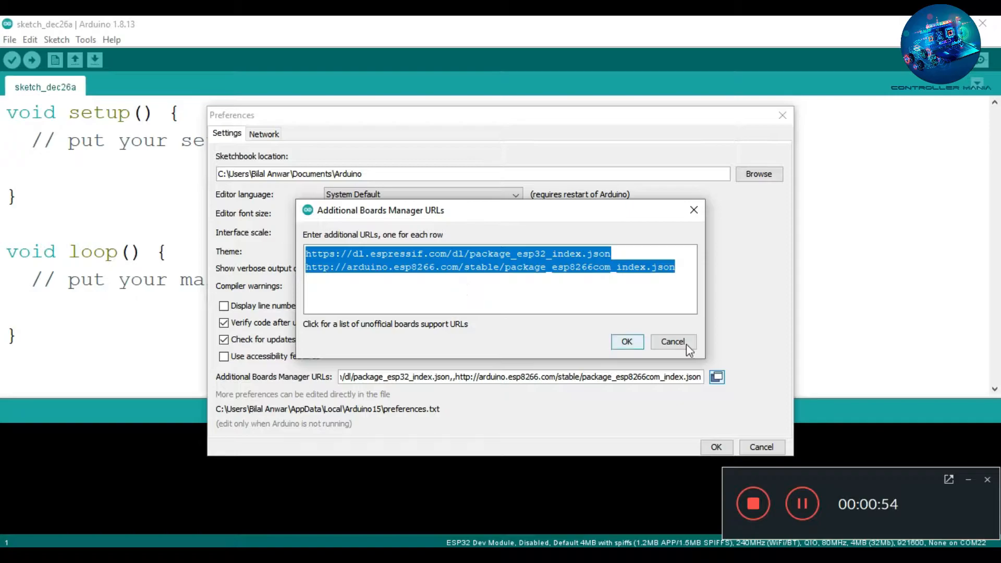
# Step: Cancel the board URL list without changes and bring up the board package manager
pyautogui.click(86, 39)
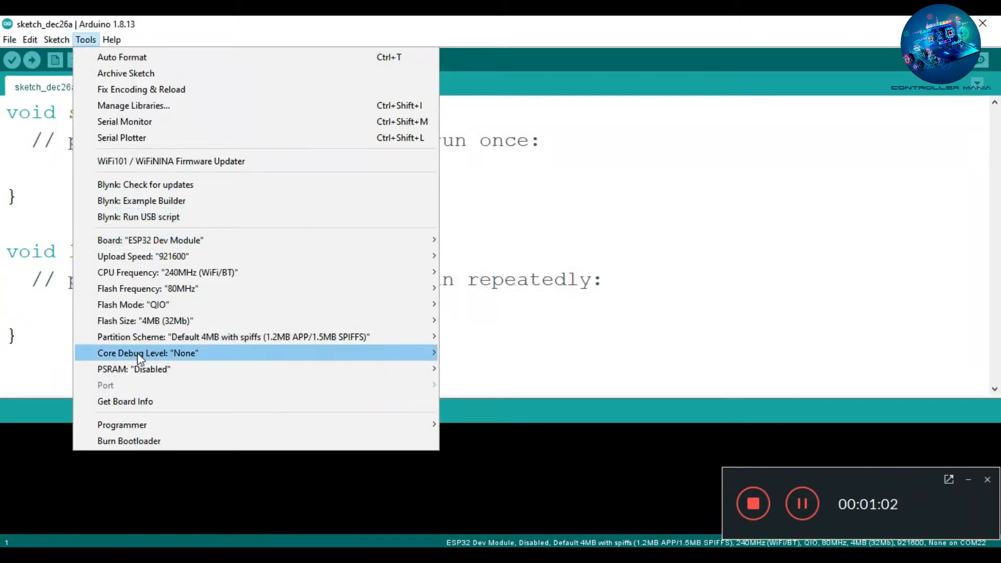
pyautogui.click(504, 235)
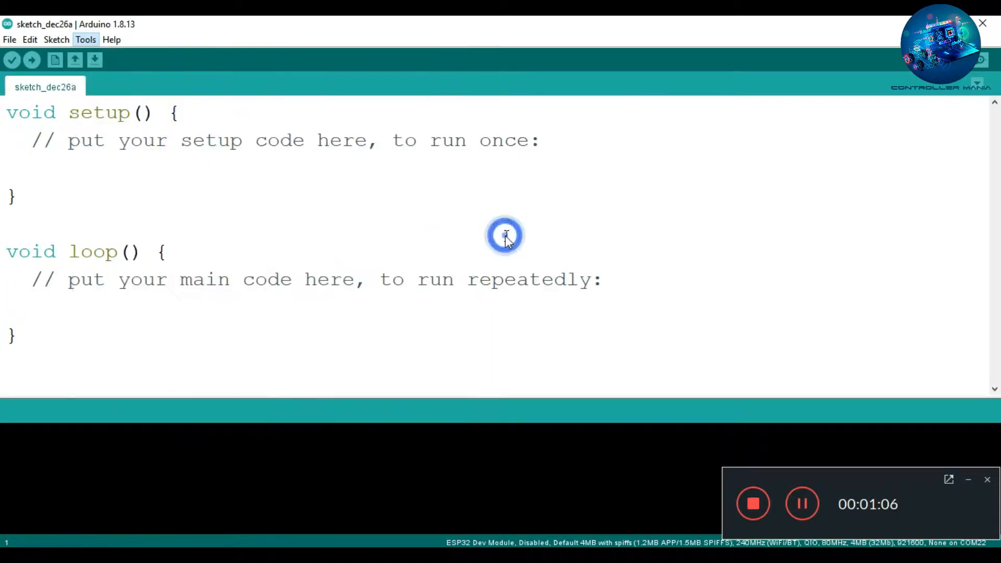
# Step: Filter Boards Manager for 'es', confirming esp32 1.0.4 and esp8266 2.7.4 installed, then close it
pyautogui.click(85, 39)
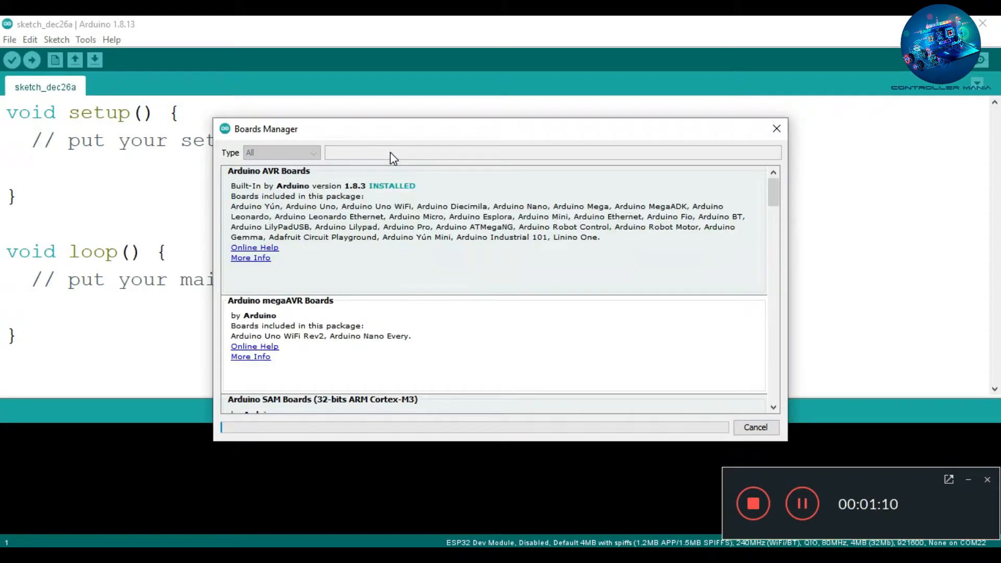
pyautogui.write('esp')
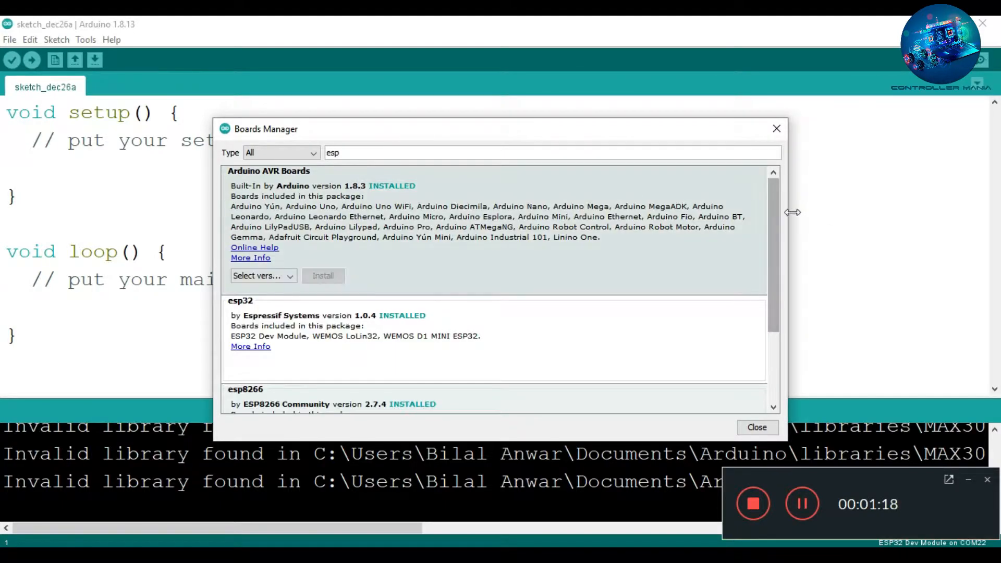
pyautogui.scroll(-3)
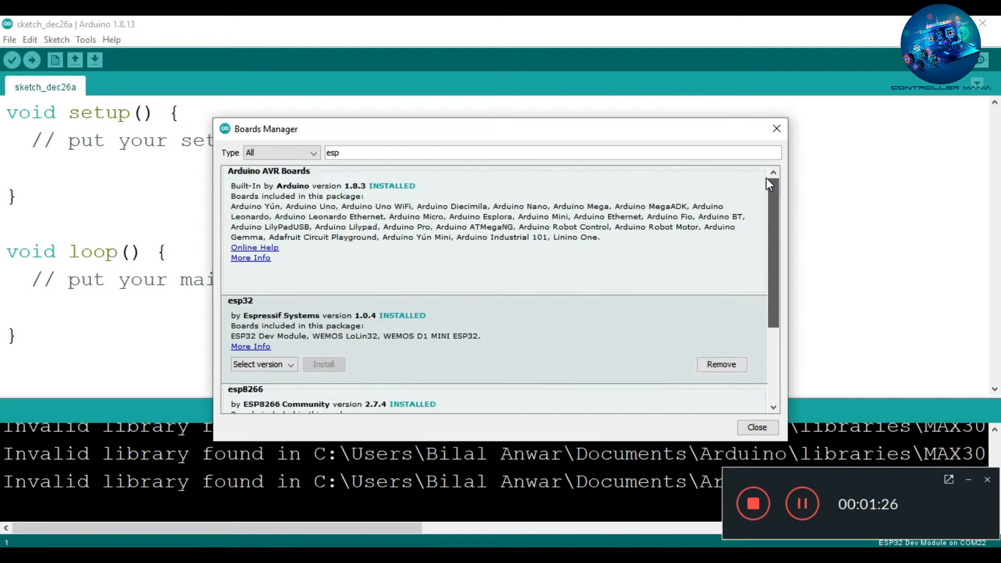
pyautogui.click(111, 39)
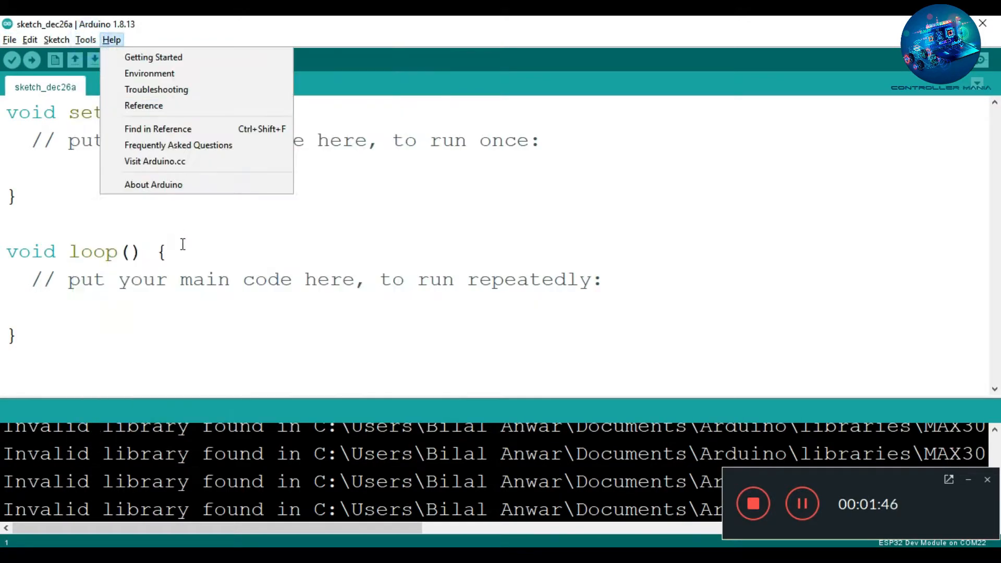
# Step: Browse the ESP32 Arduino and ESP8266 Boards (2.7.4) module lists under Tools > Board
pyautogui.click(85, 40)
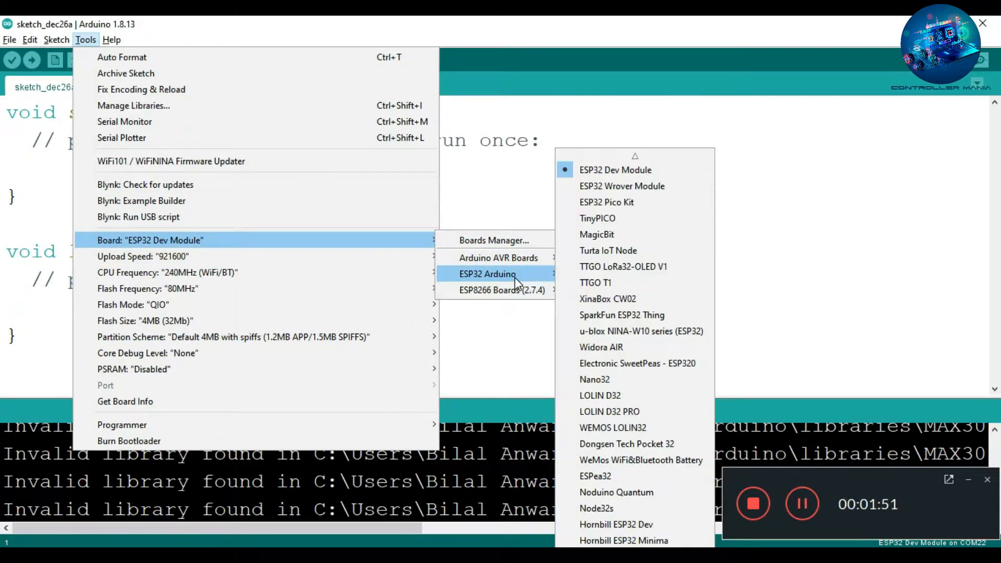
pyautogui.scroll(-3)
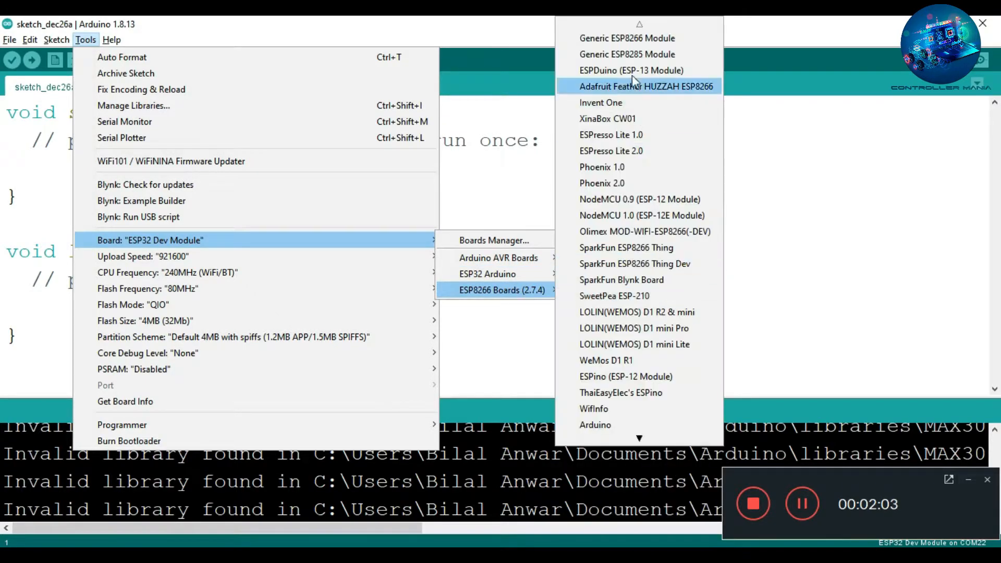
pyautogui.moveTo(627, 53)
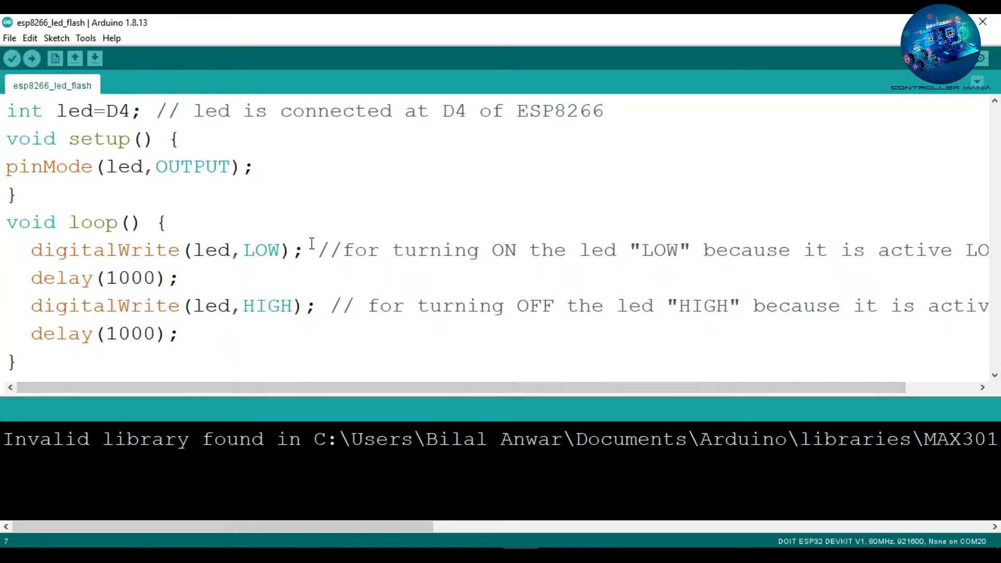
pyautogui.click(85, 38)
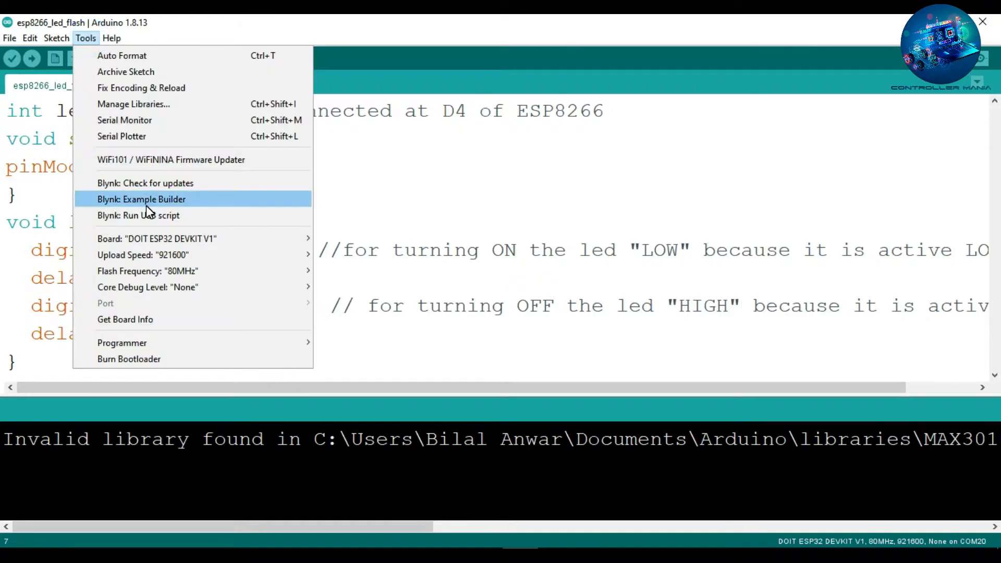
pyautogui.moveTo(147, 287)
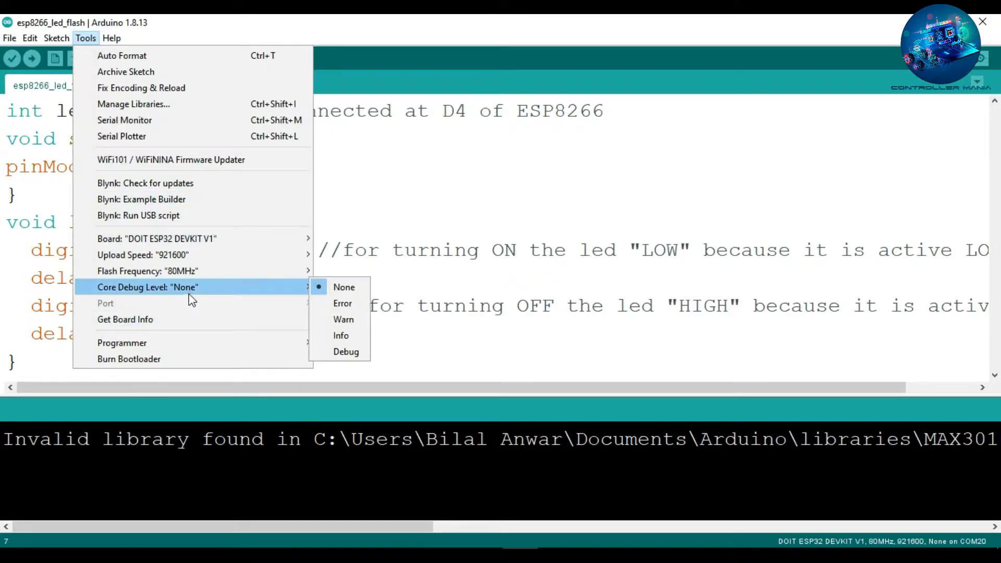
pyautogui.moveTo(191, 304)
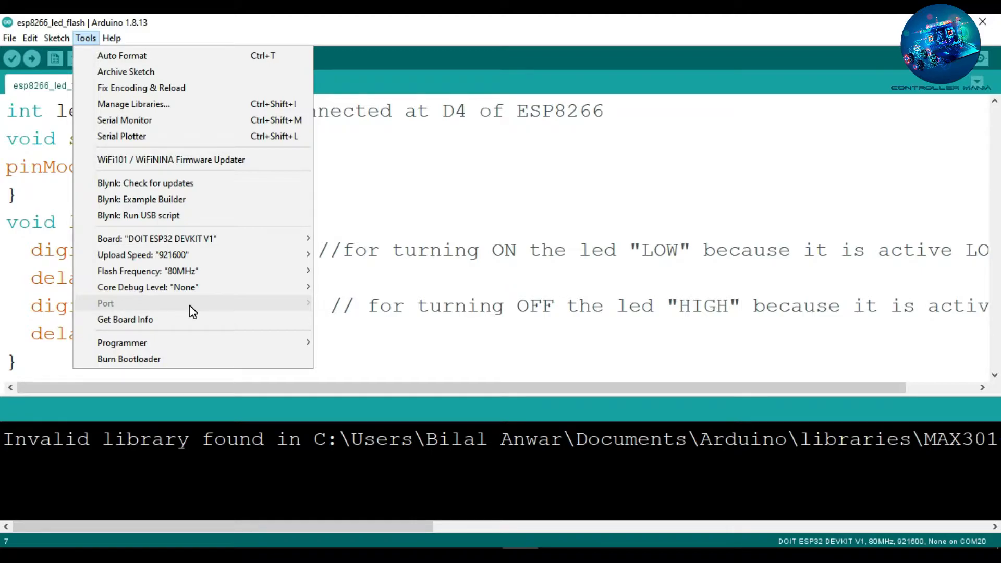
pyautogui.moveTo(267, 292)
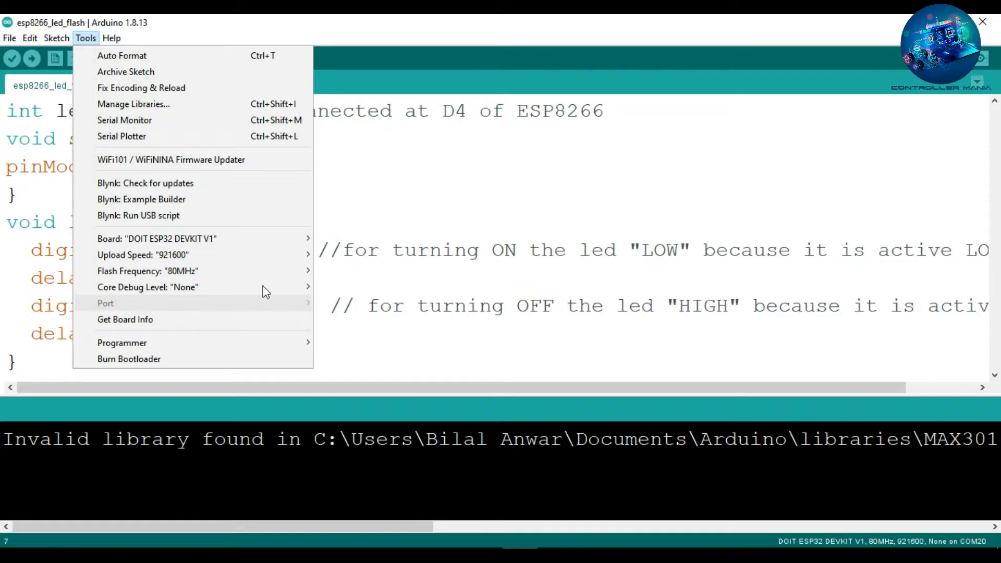
pyautogui.click(415, 250)
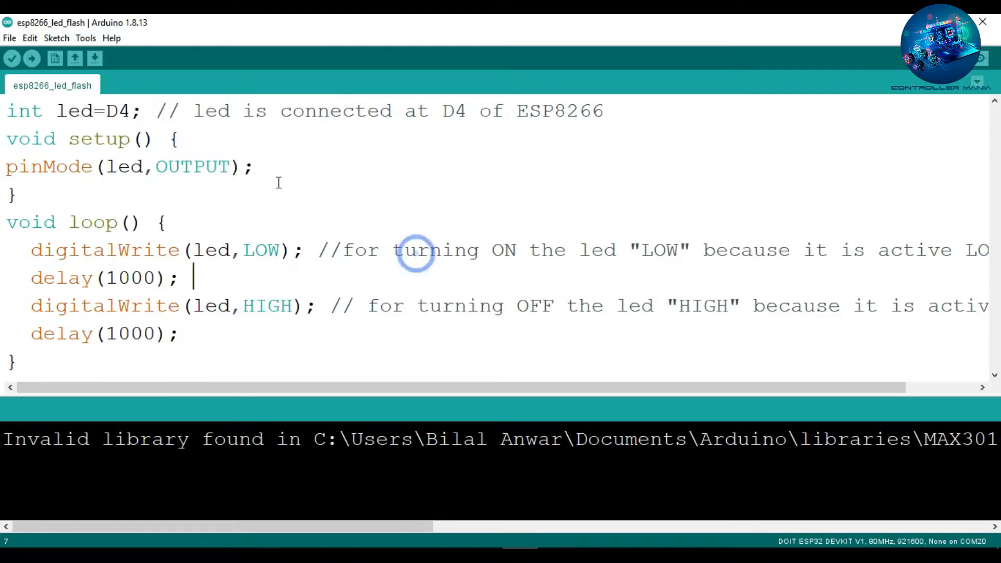
pyautogui.moveTo(233, 537)
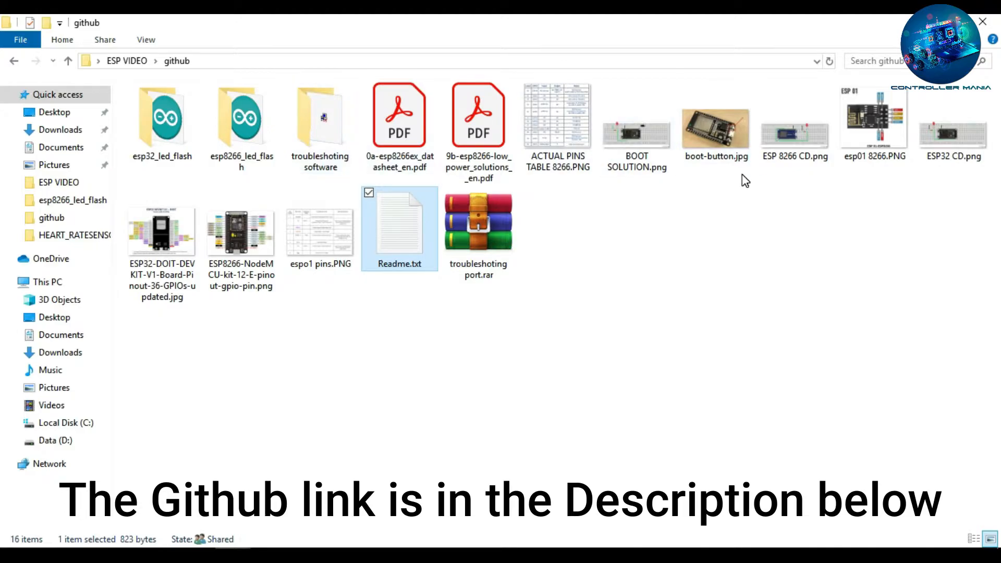
pyautogui.moveTo(321, 118)
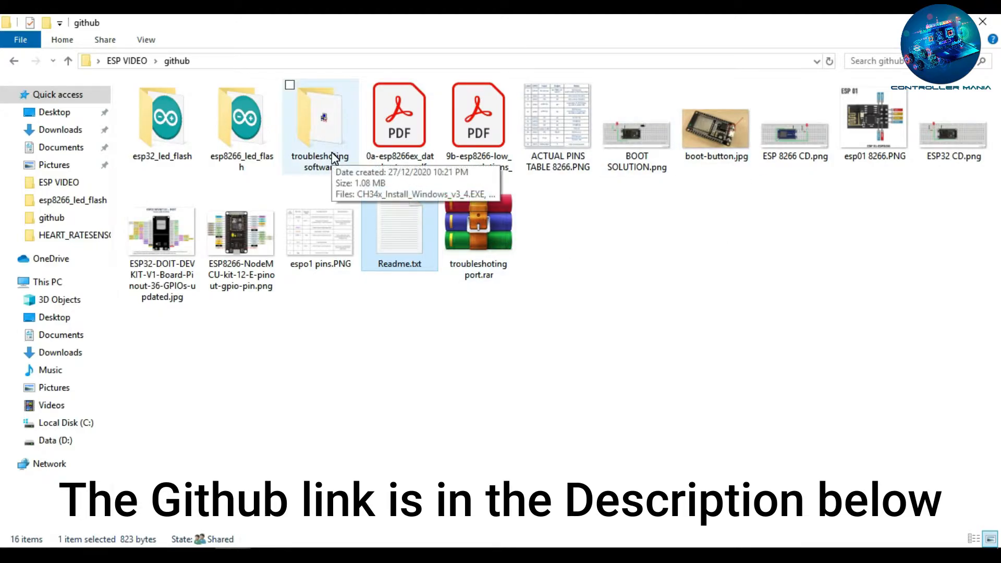
# Step: Run CH34x_Install_Windows_v3_4.EXE from the troubleshooting folder and install the CH340 driver
pyautogui.doubleClick(320, 116)
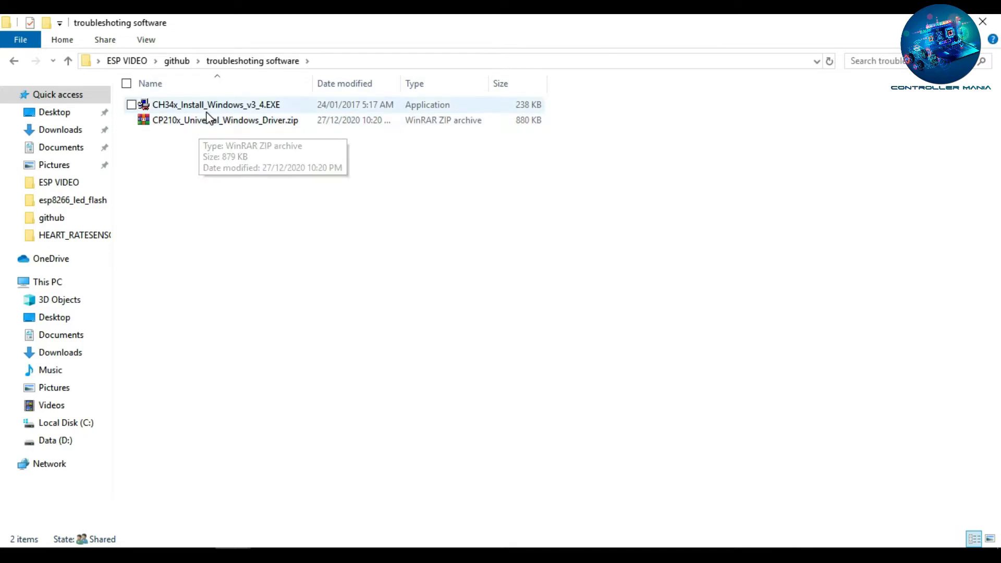
pyautogui.moveTo(231, 190)
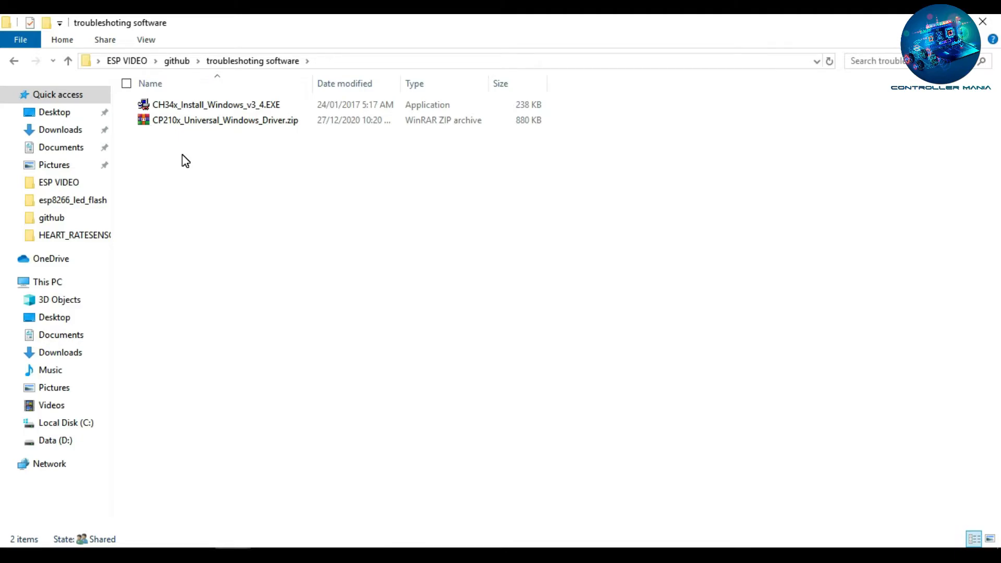
pyautogui.moveTo(193, 140)
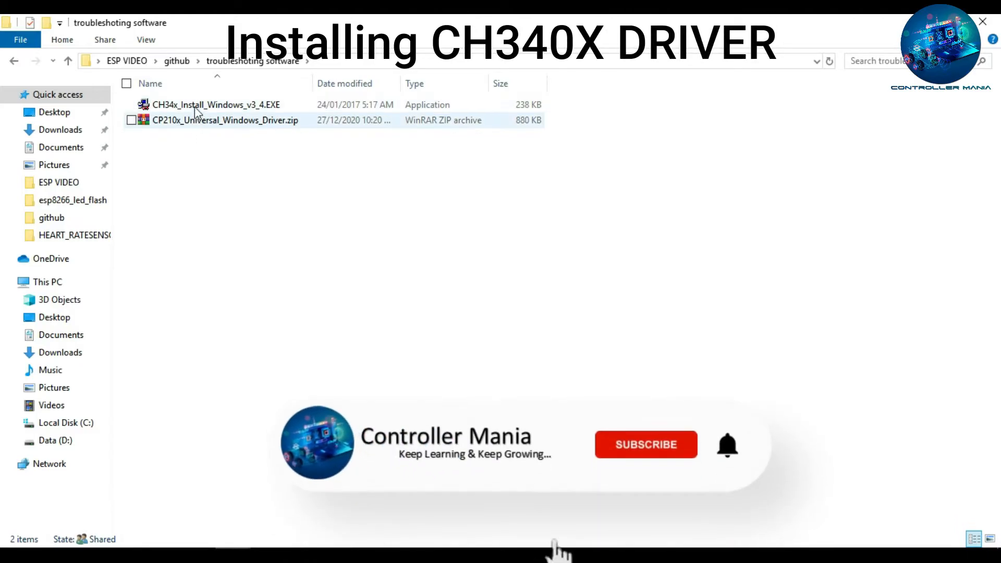
pyautogui.click(645, 445)
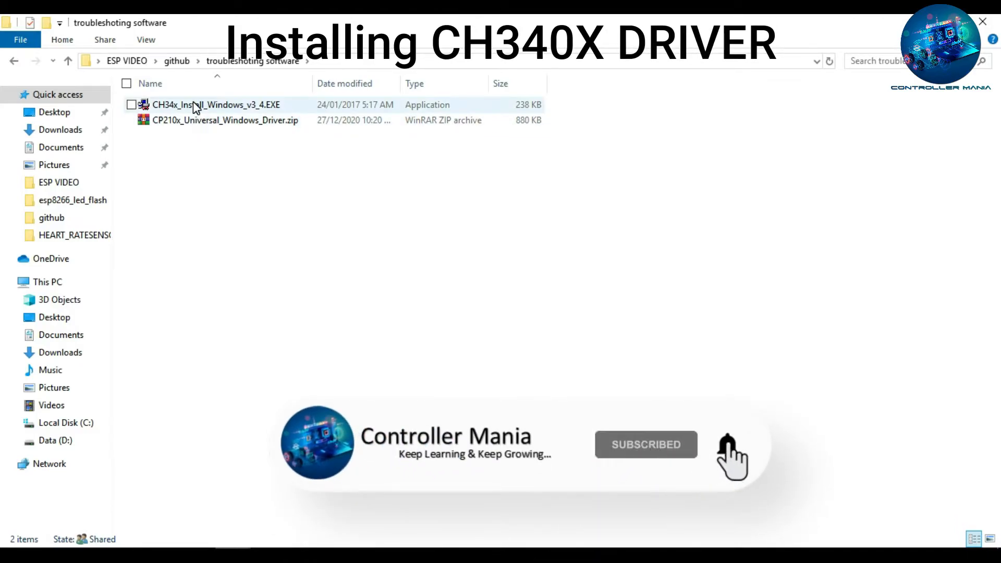
pyautogui.doubleClick(217, 104)
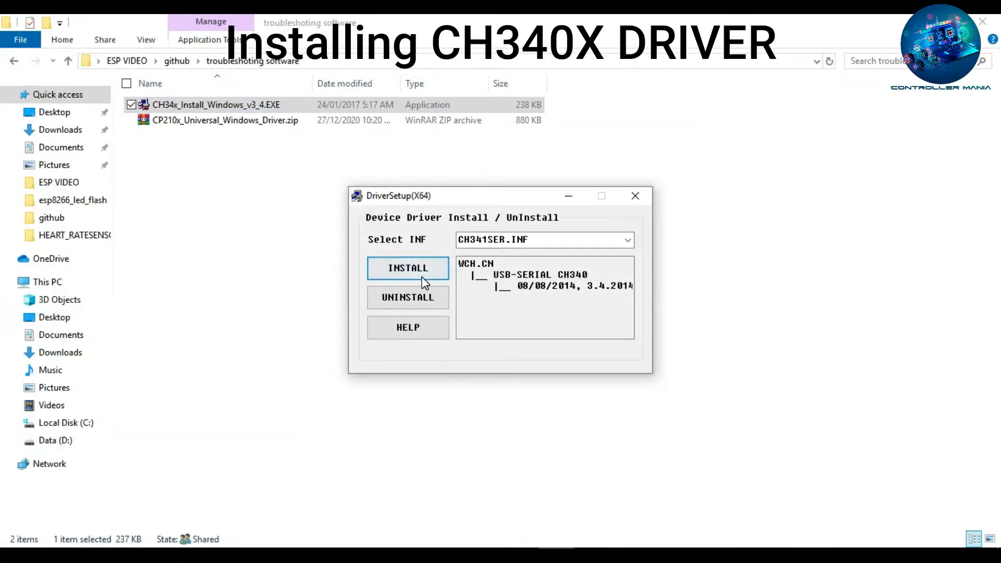
pyautogui.click(626, 240)
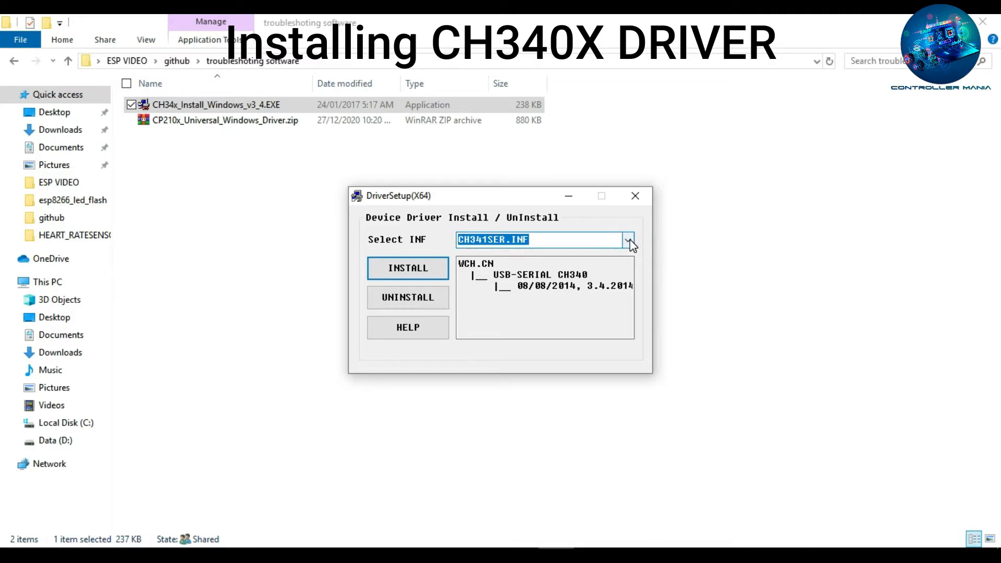
pyautogui.click(627, 240)
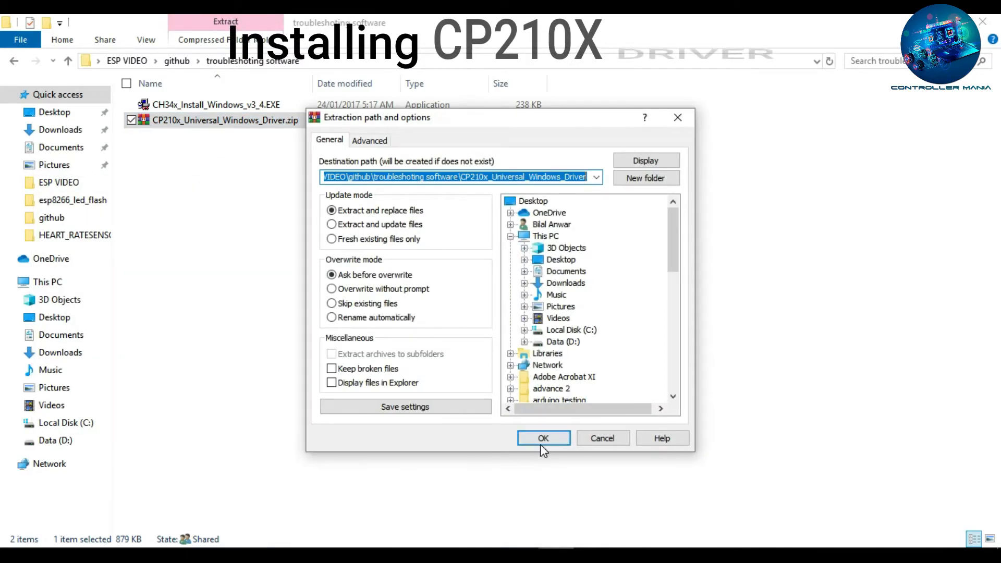
# Step: Extract the CP210x driver zip, open its folder and select CP210xVCPInstaller_x64.exe
pyautogui.click(543, 438)
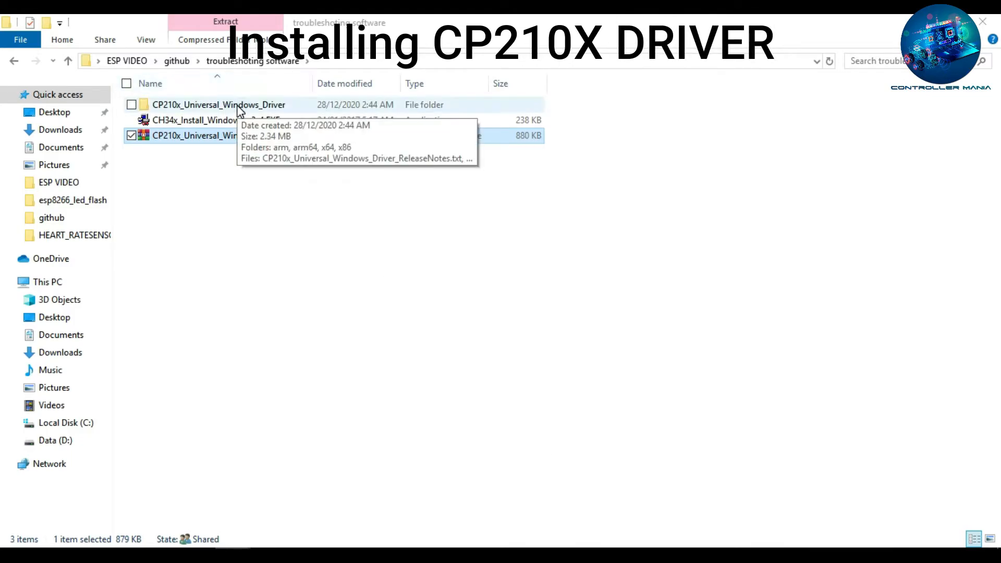
pyautogui.doubleClick(219, 105)
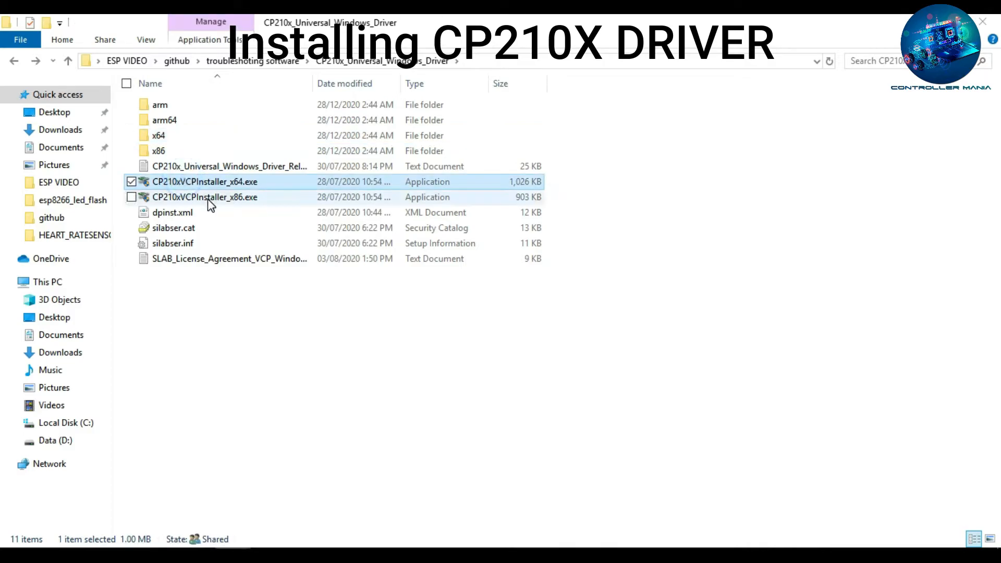
pyautogui.click(205, 197)
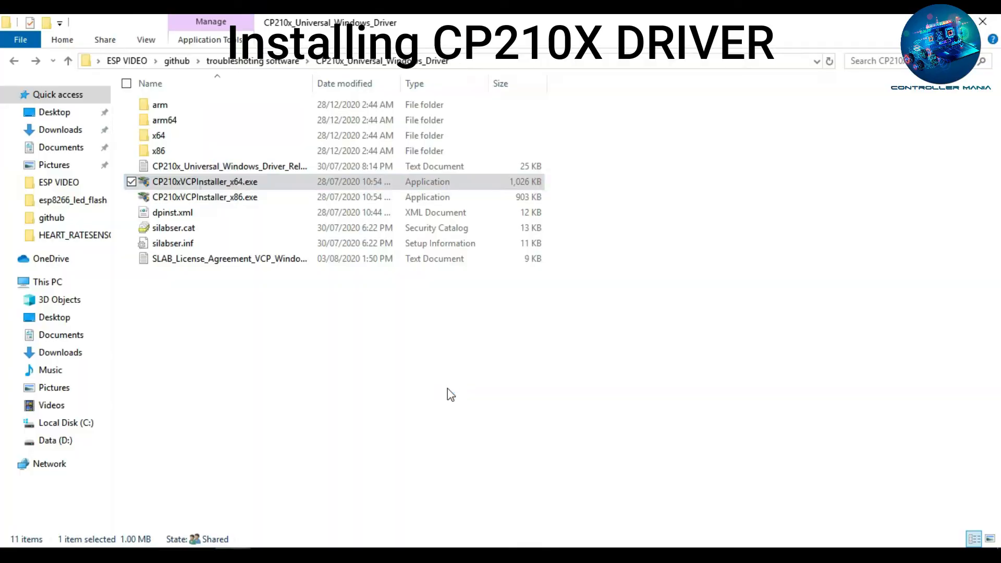
# Step: Run the x64 CP210x VCP installer wizard through to Finish
pyautogui.doubleClick(205, 182)
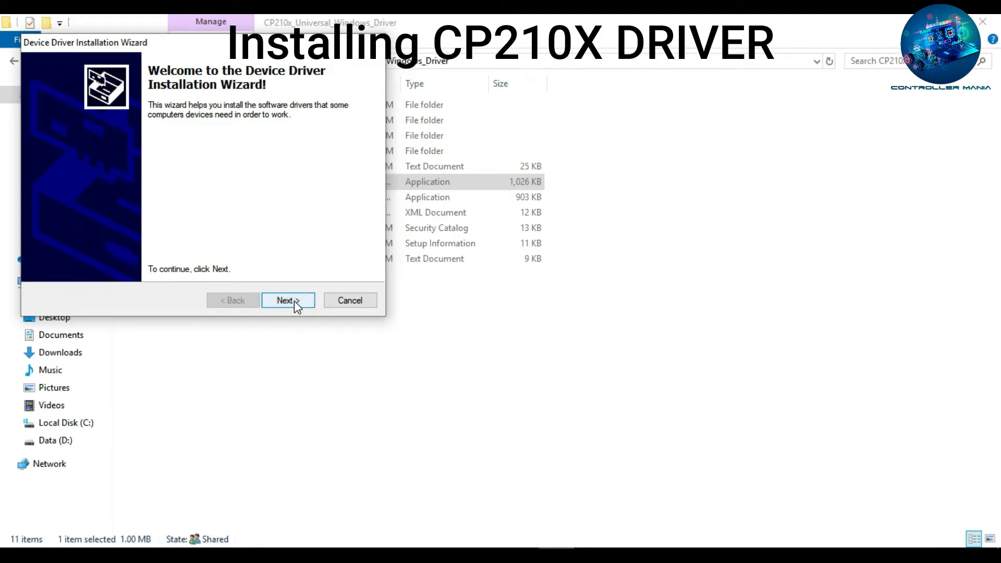
pyautogui.click(287, 301)
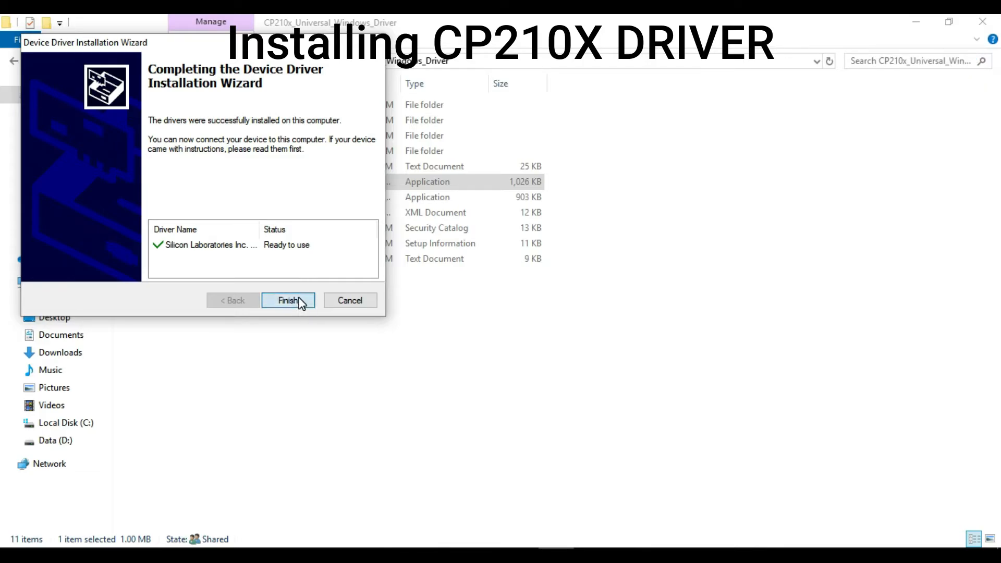
pyautogui.click(287, 301)
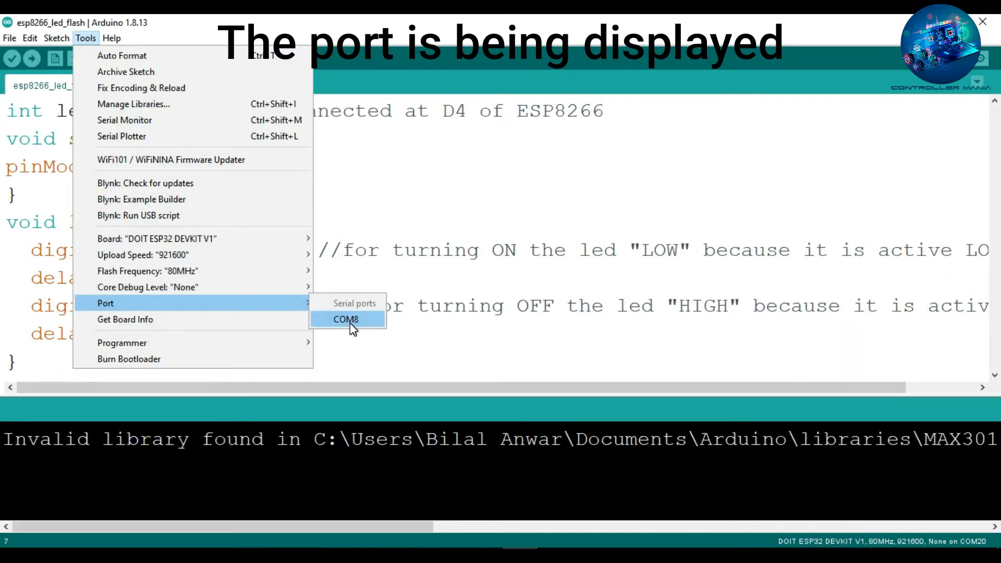
pyautogui.moveTo(440, 292)
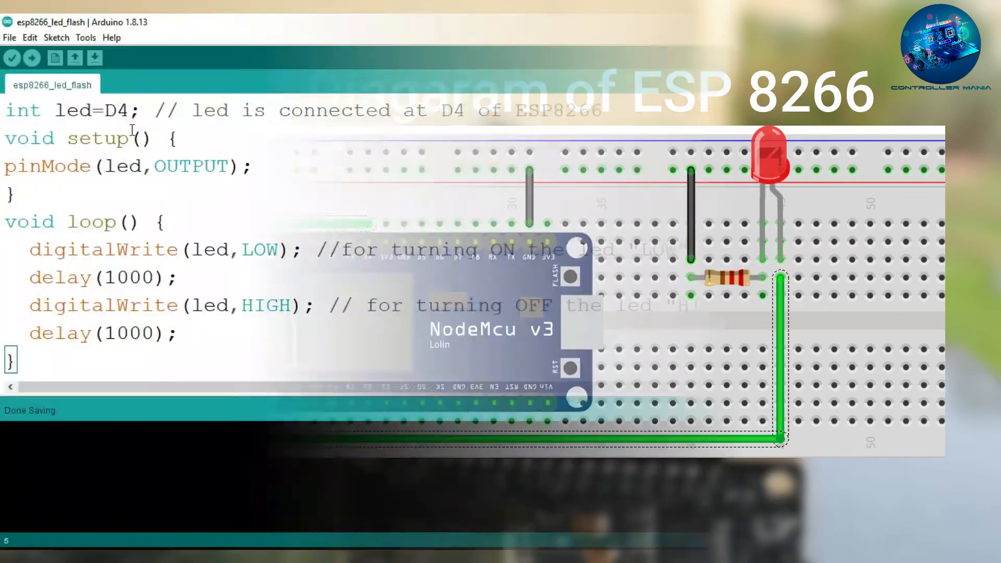
# Step: Review led=D4 in esp8266_led_flash, check the NodeMCU 1.0 board setting, and upload
pyautogui.doubleClick(93, 111)
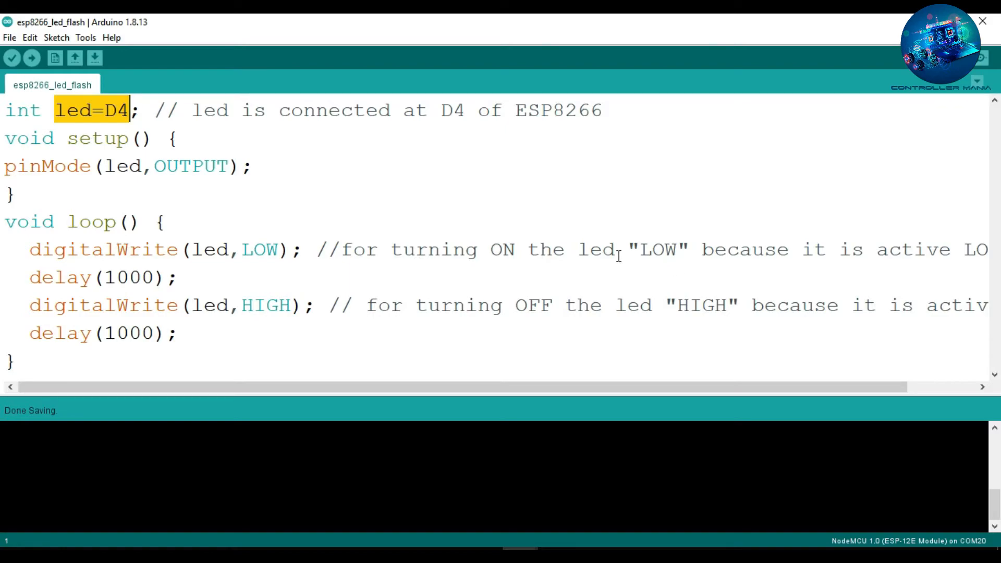
pyautogui.doubleClick(656, 250)
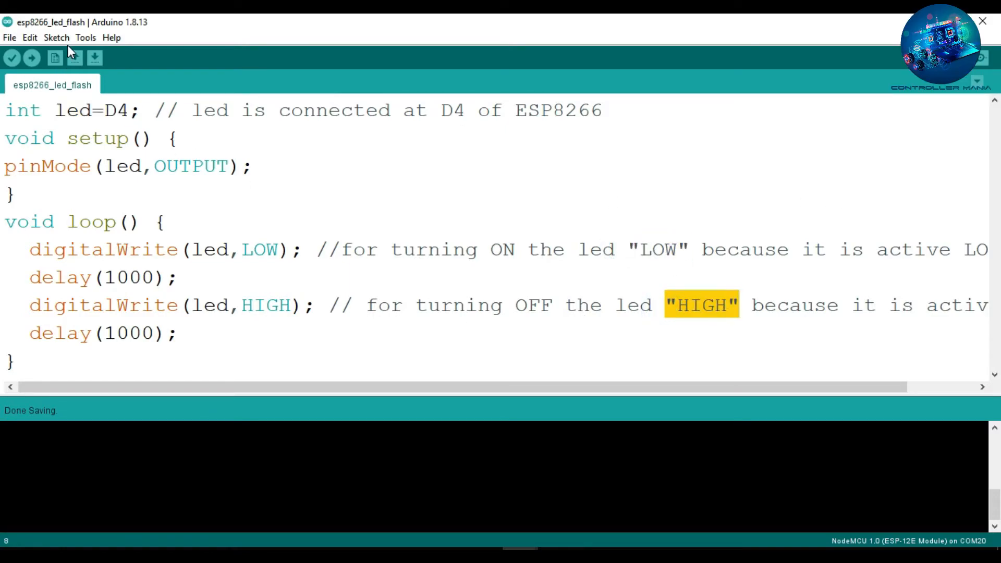
pyautogui.click(85, 37)
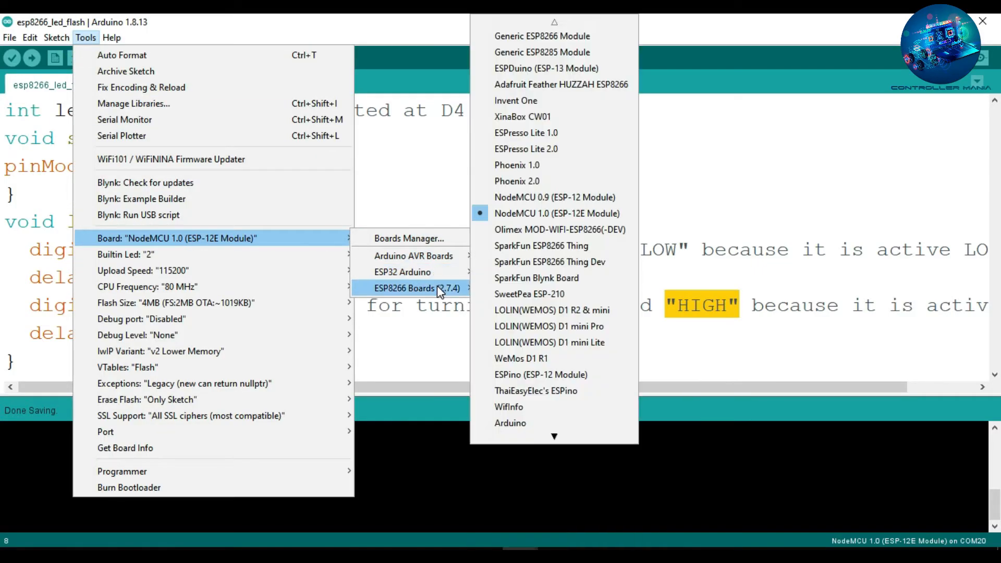
pyautogui.moveTo(529, 214)
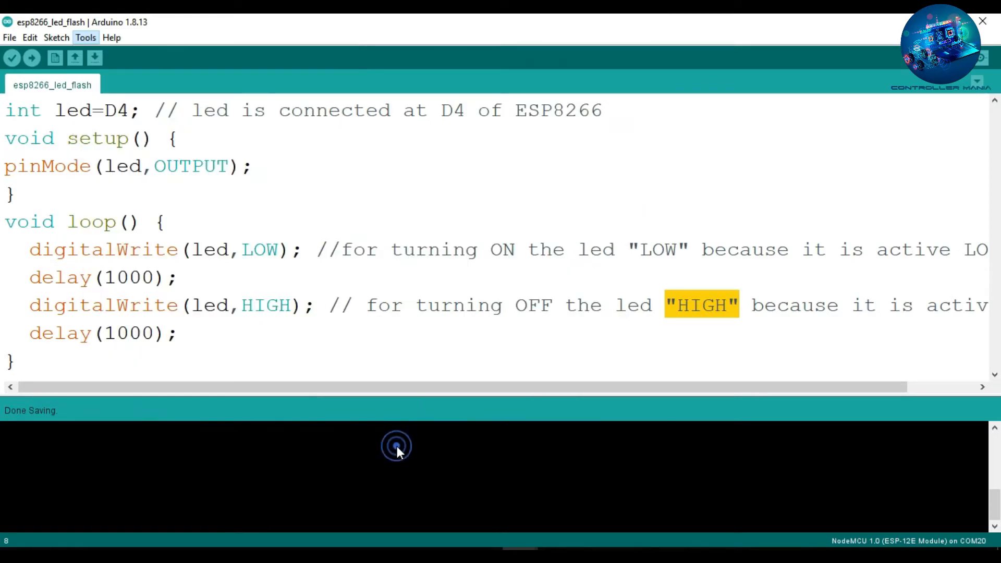
pyautogui.click(30, 58)
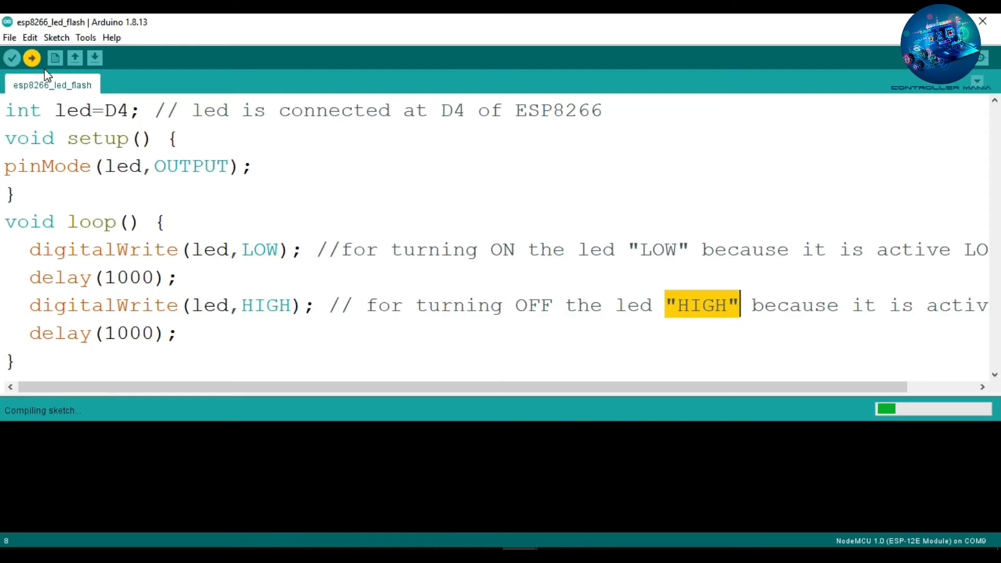
pyautogui.click(31, 58)
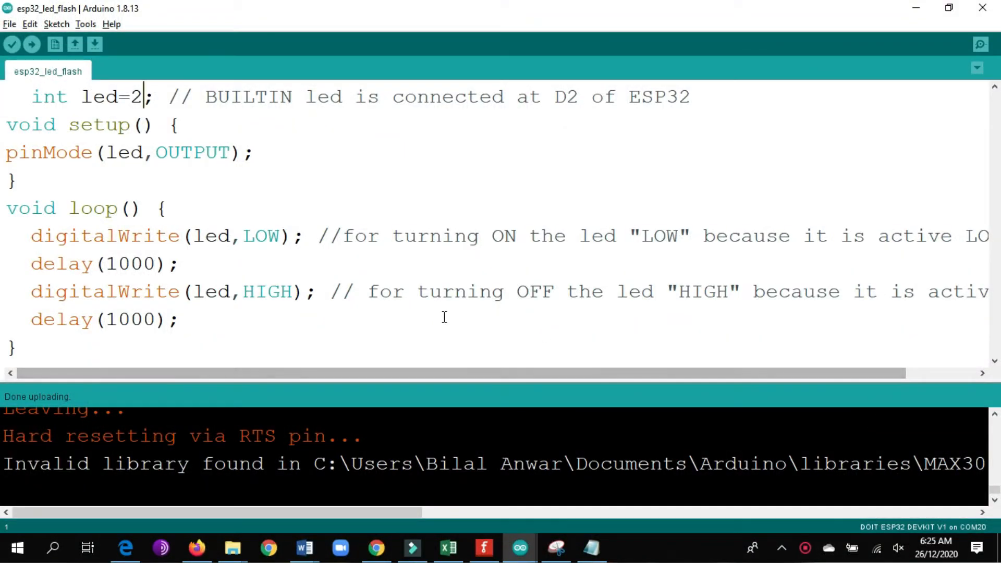
pyautogui.moveTo(242, 138)
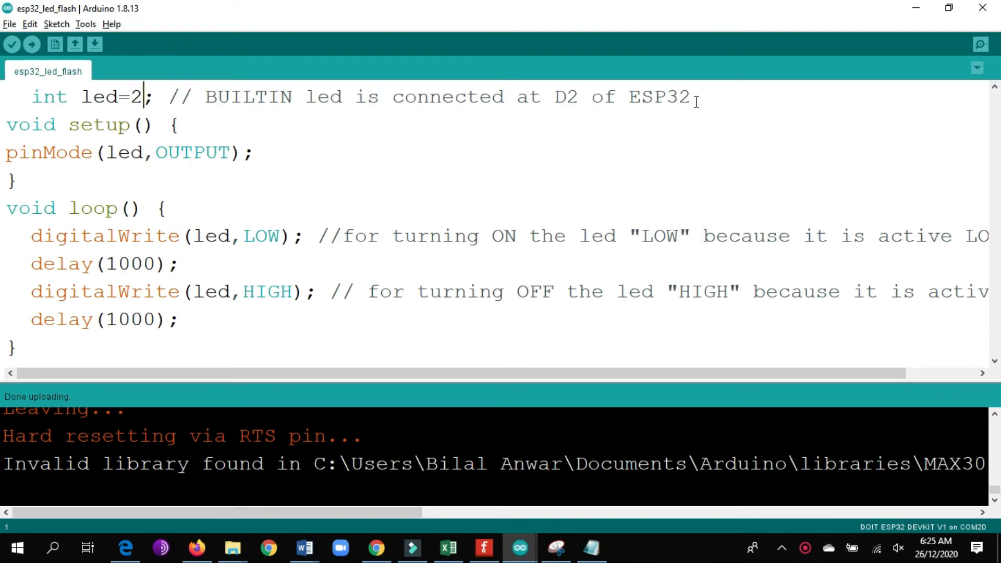
# Step: Confirm led=2, keep DOIT ESP32 DEVKIT V1 as board, and upload esp32_led_flash
pyautogui.doubleClick(567, 96)
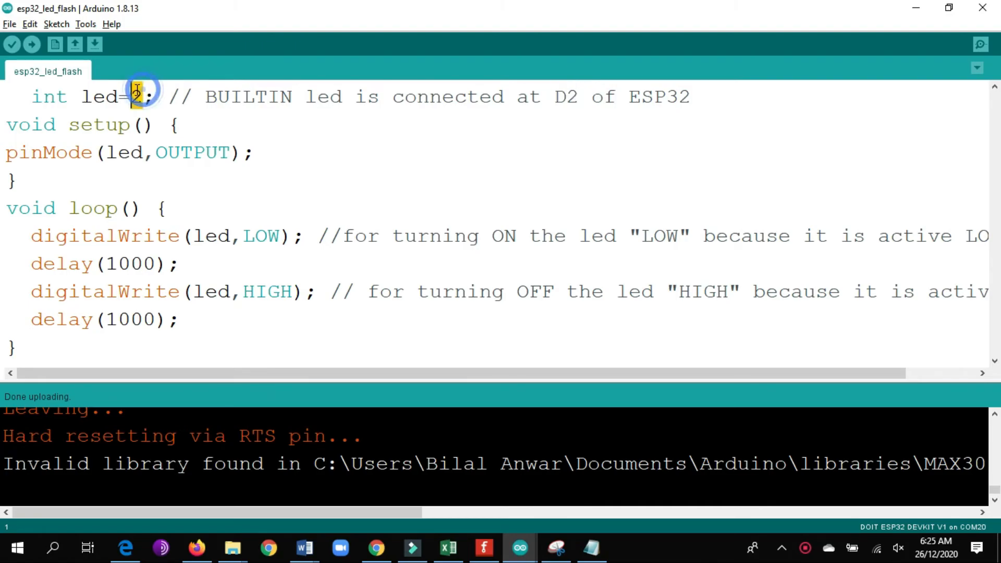
pyautogui.click(85, 23)
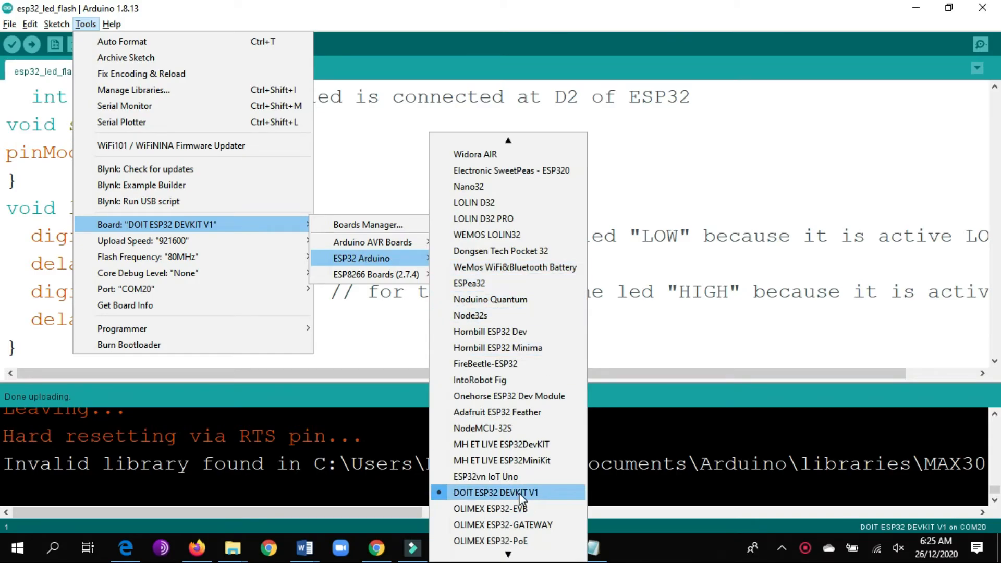
pyautogui.moveTo(561, 500)
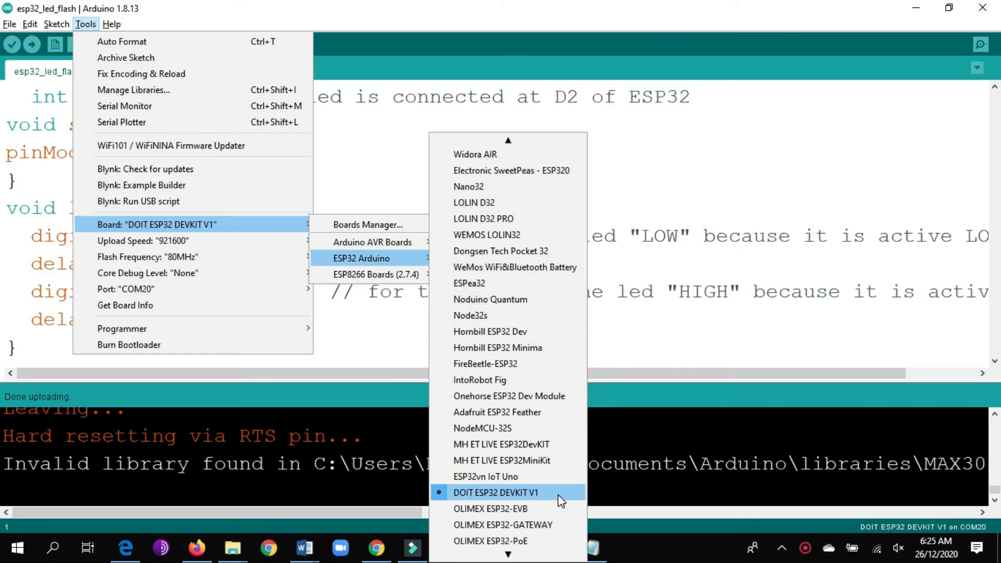
pyautogui.click(126, 288)
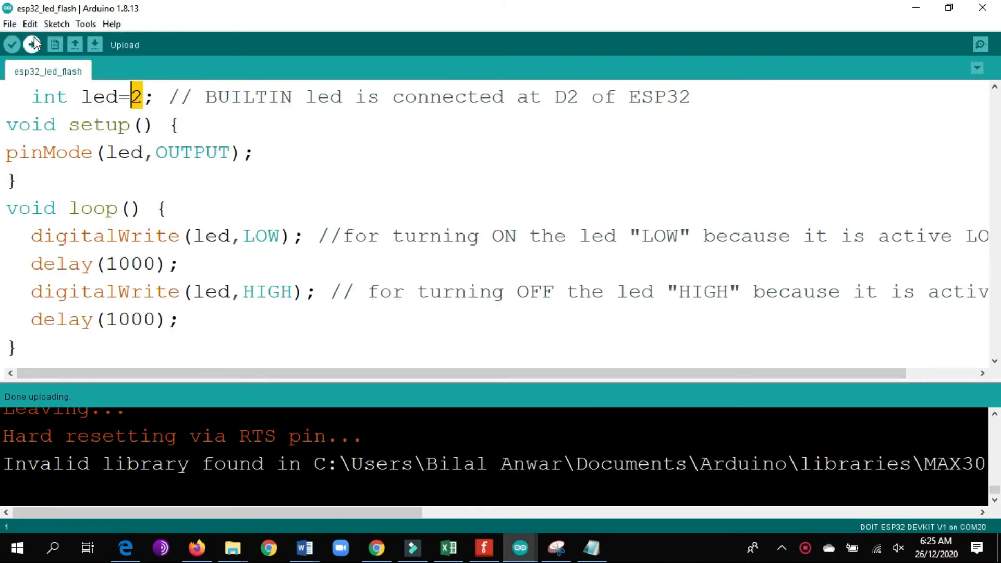
pyautogui.click(32, 43)
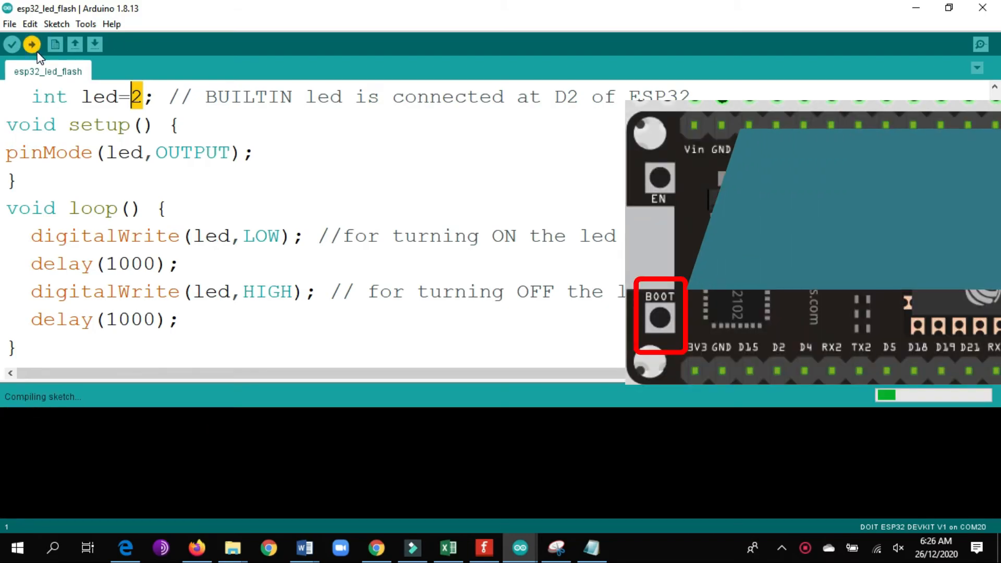